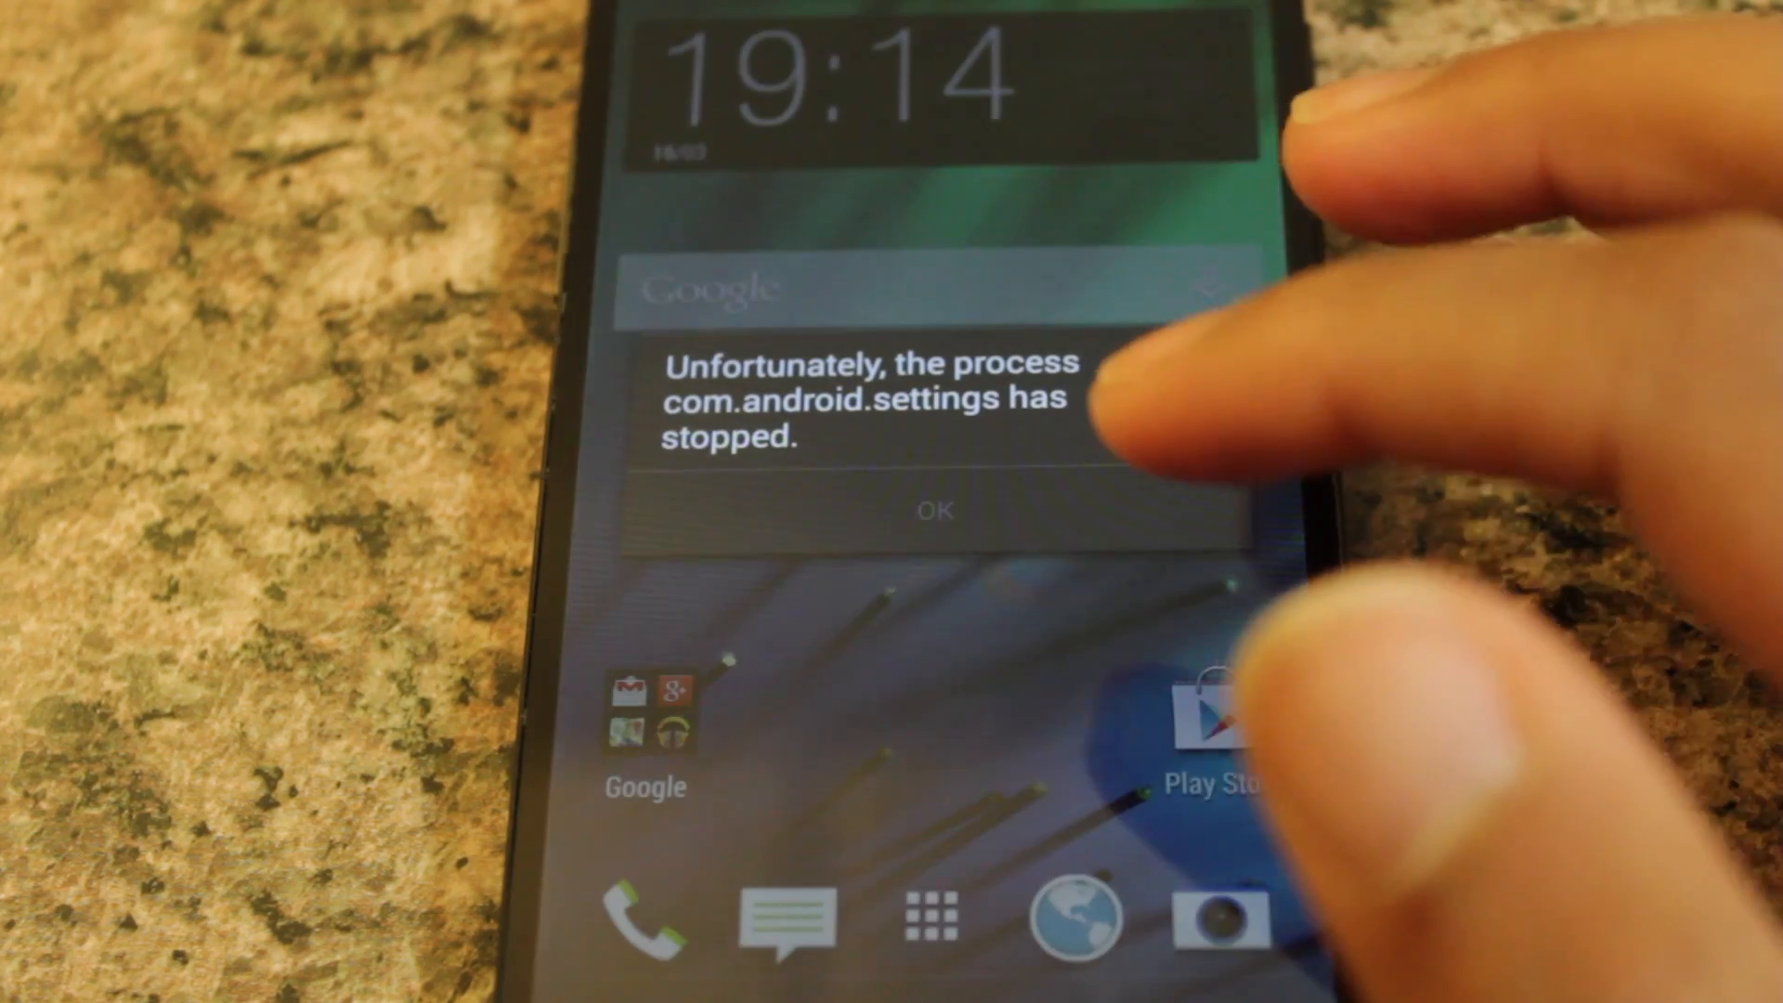
# Dismiss the 'com.android.settings has stopped' crash dialog with OK.
pyautogui.click(937, 510)
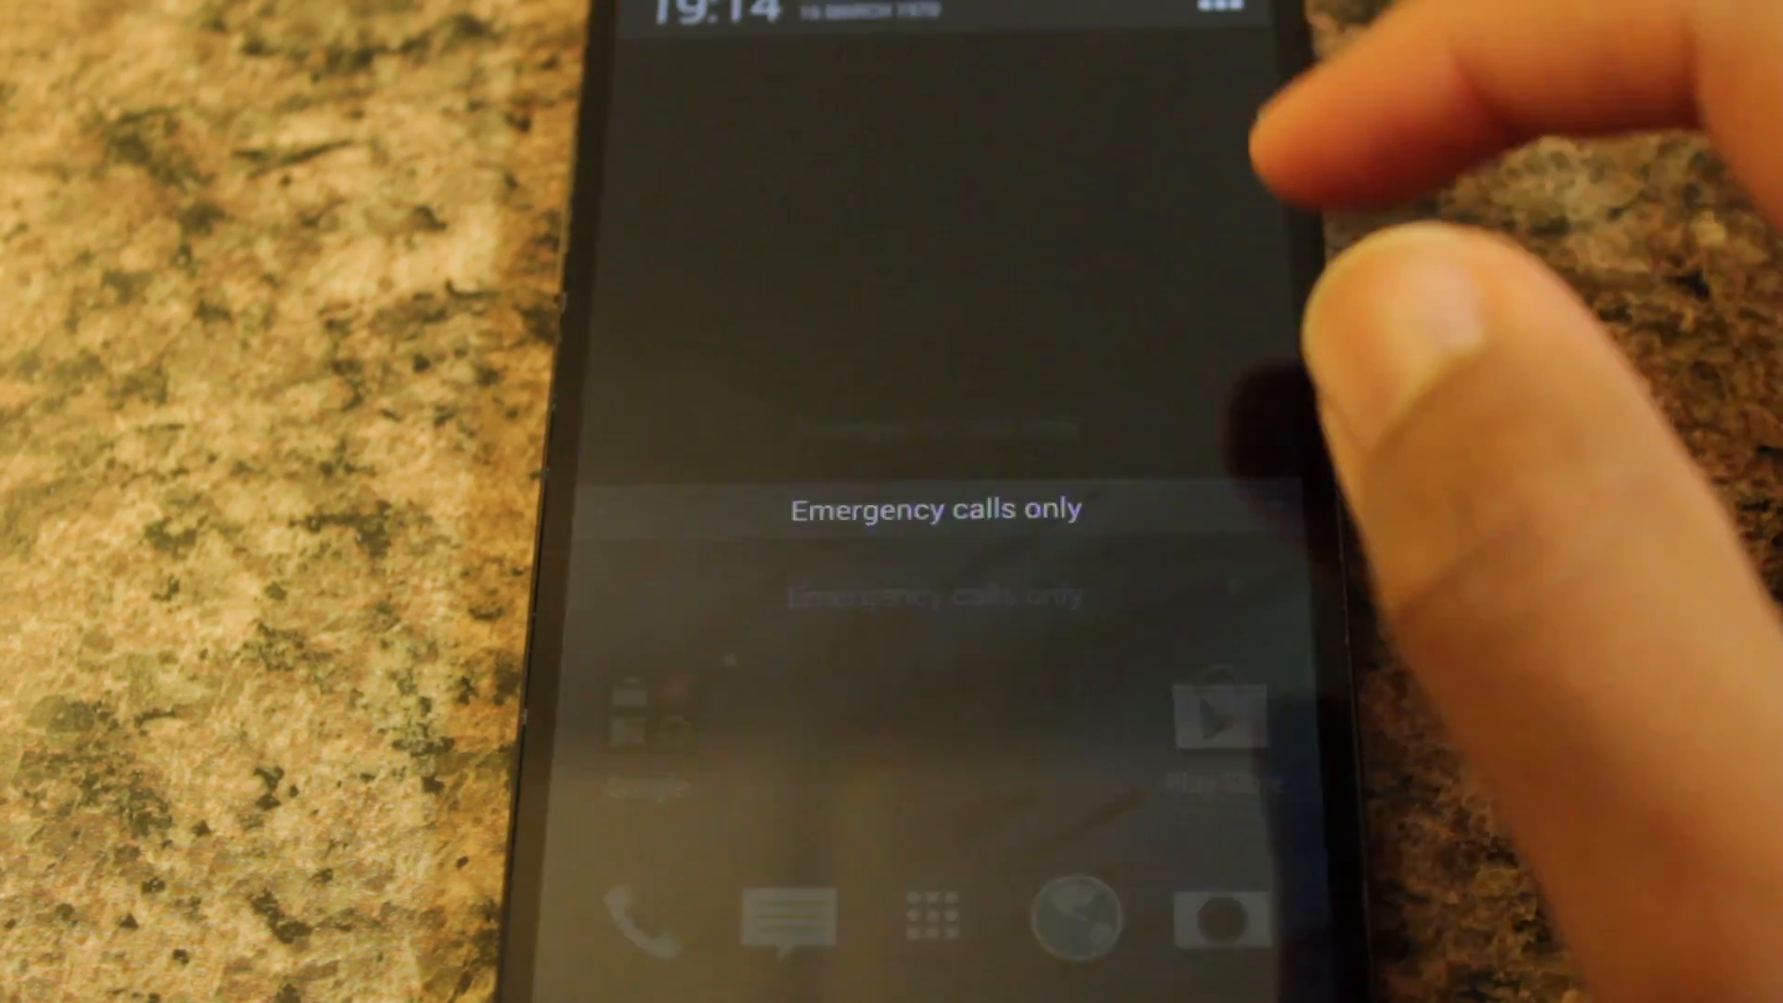